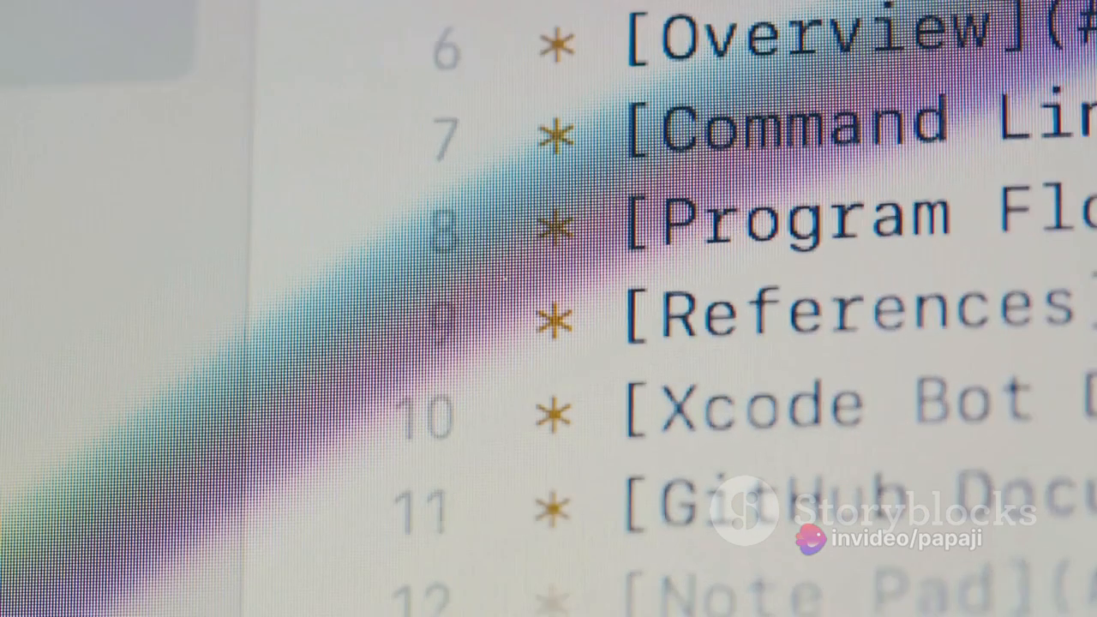
scroll(down, 3)
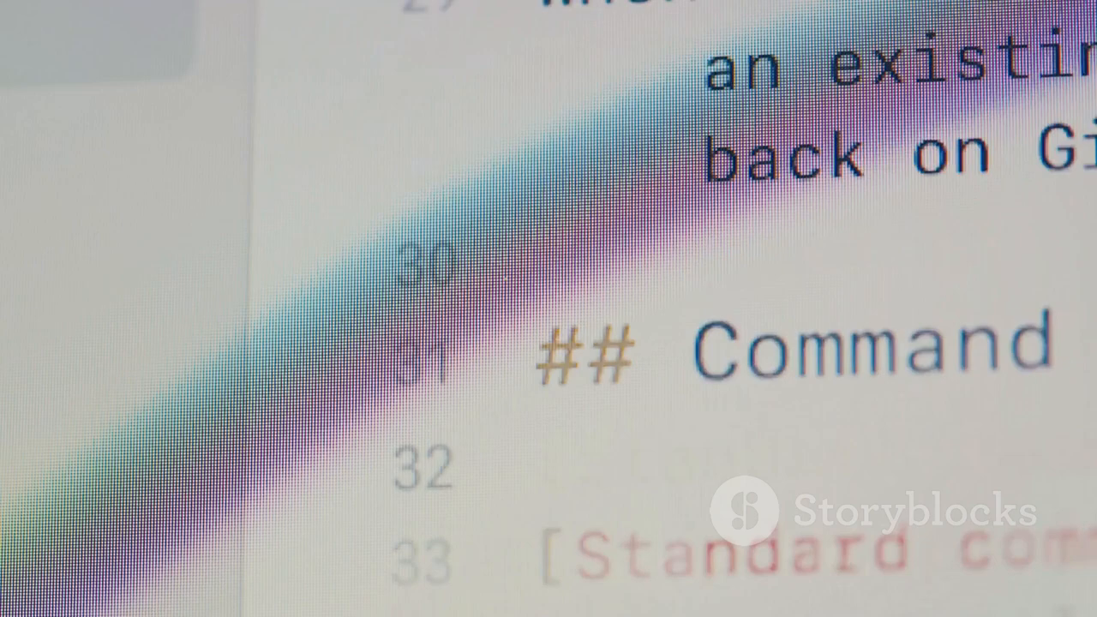